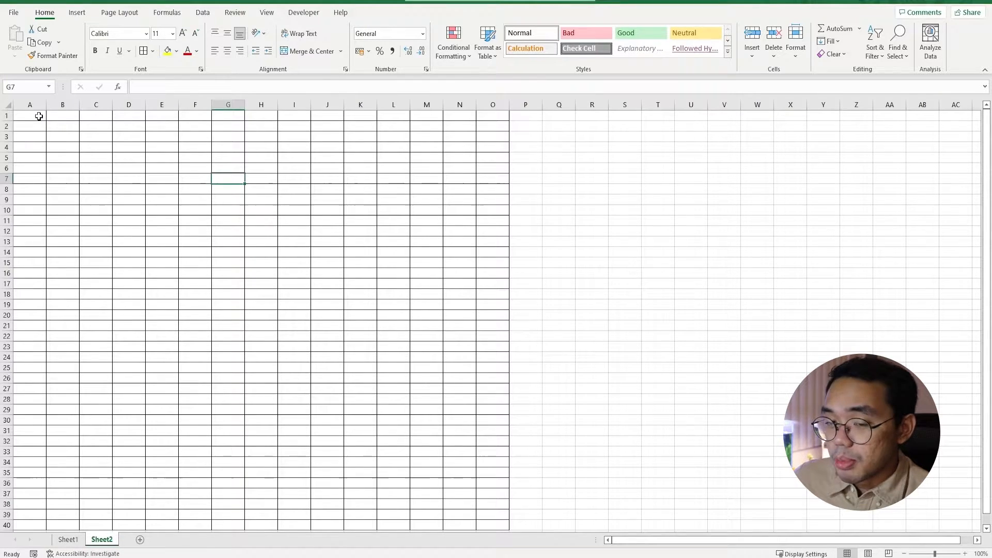
# Set the border of range A1:J9 to None through Format Cells
pyautogui.moveTo(30, 116); pyautogui.dragTo(294, 189)
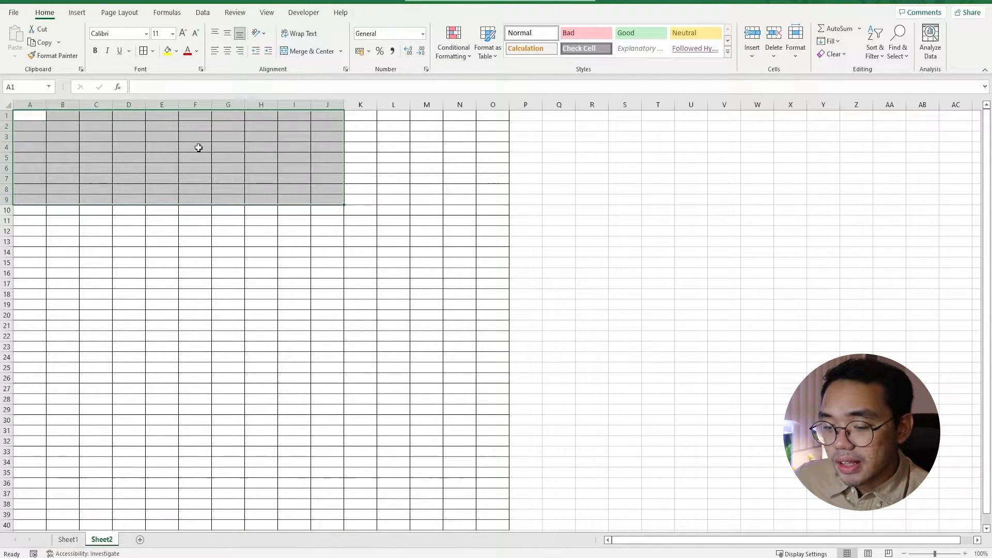
pyautogui.rightClick(198, 147)
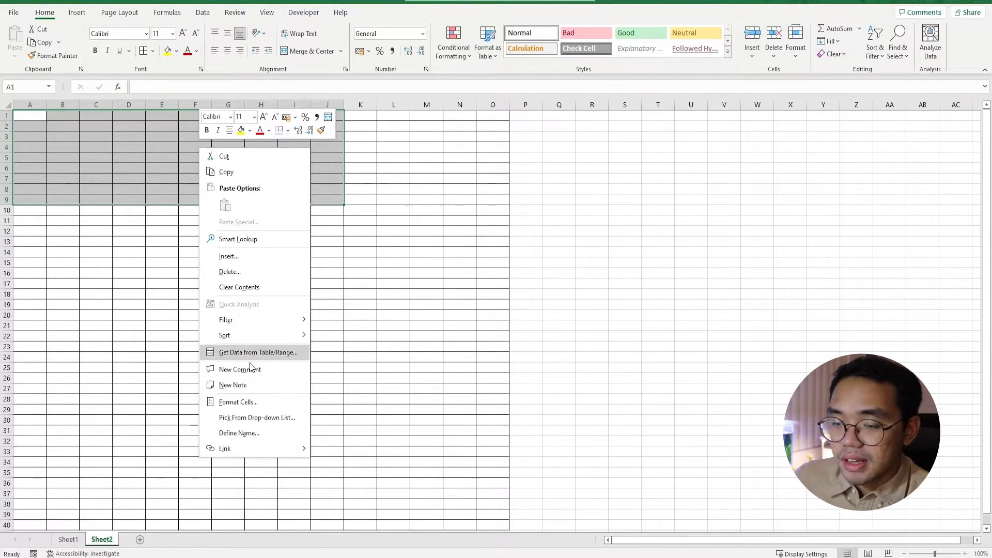
pyautogui.click(238, 402)
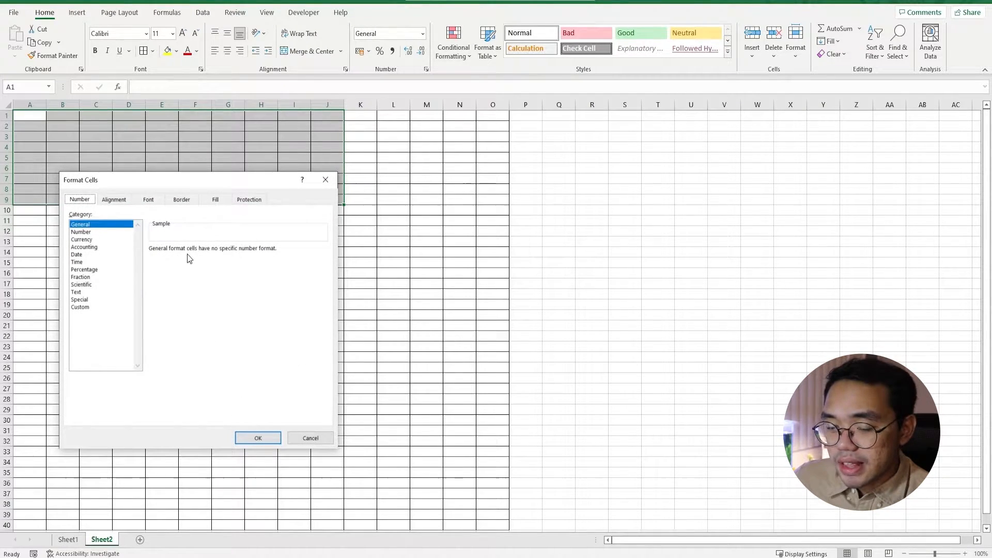
pyautogui.click(181, 199)
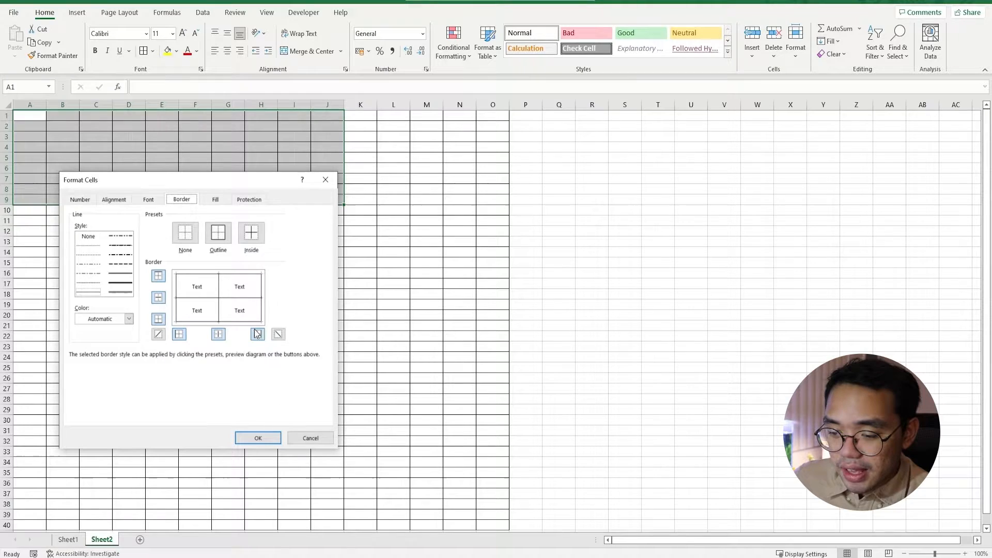
pyautogui.click(258, 438)
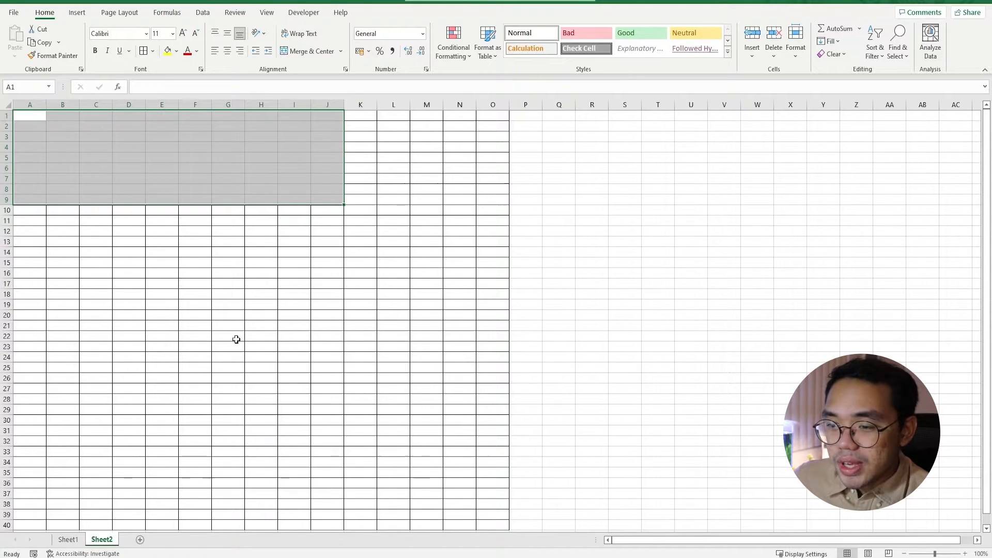
# Apply No Border to range A10:K17 from the Home tab Borders dropdown
pyautogui.click(195, 252)
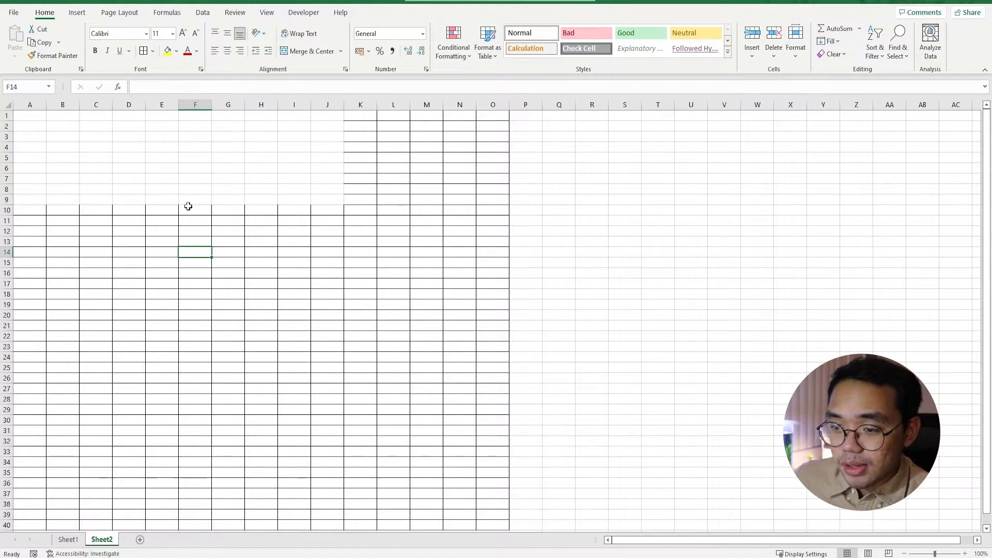
pyautogui.moveTo(156, 171)
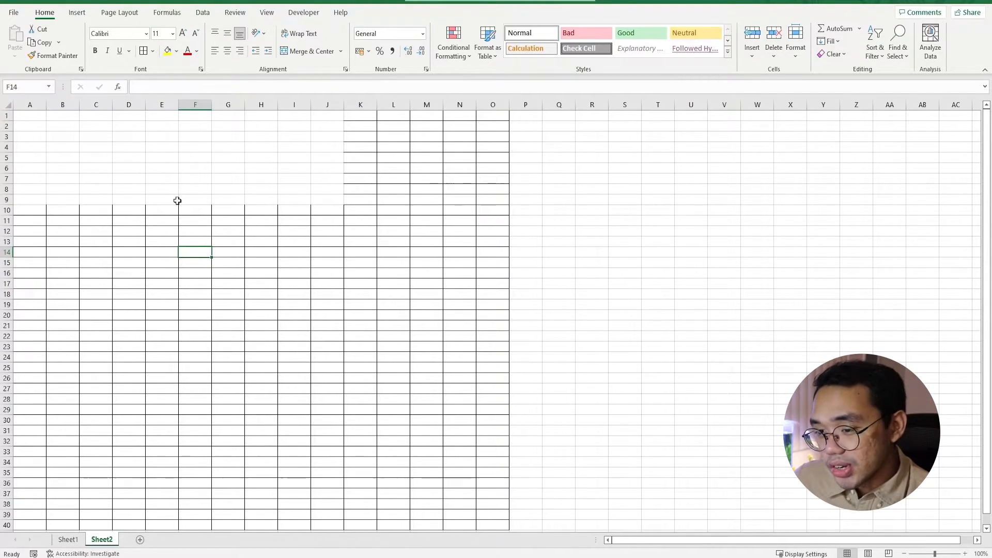
pyautogui.moveTo(161, 192)
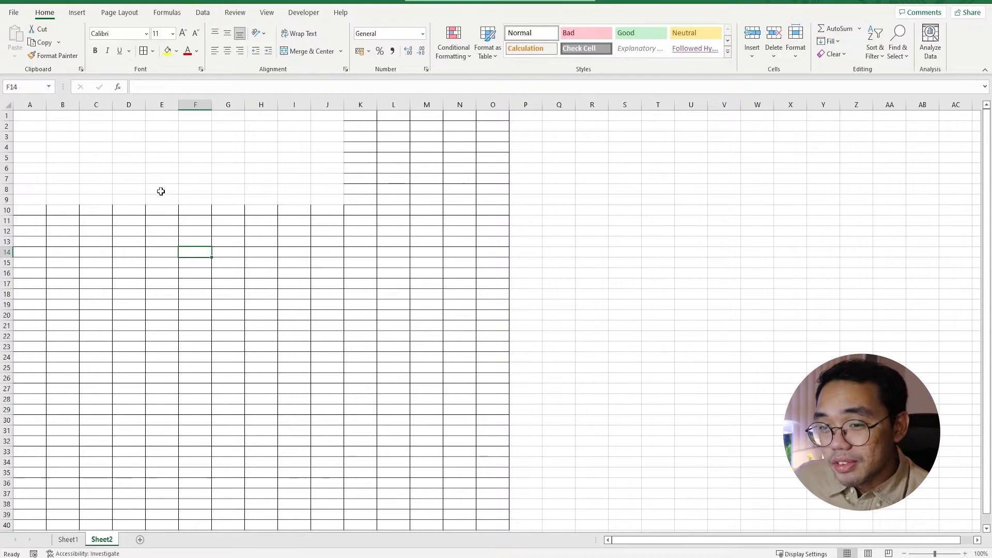
pyautogui.moveTo(30, 209)
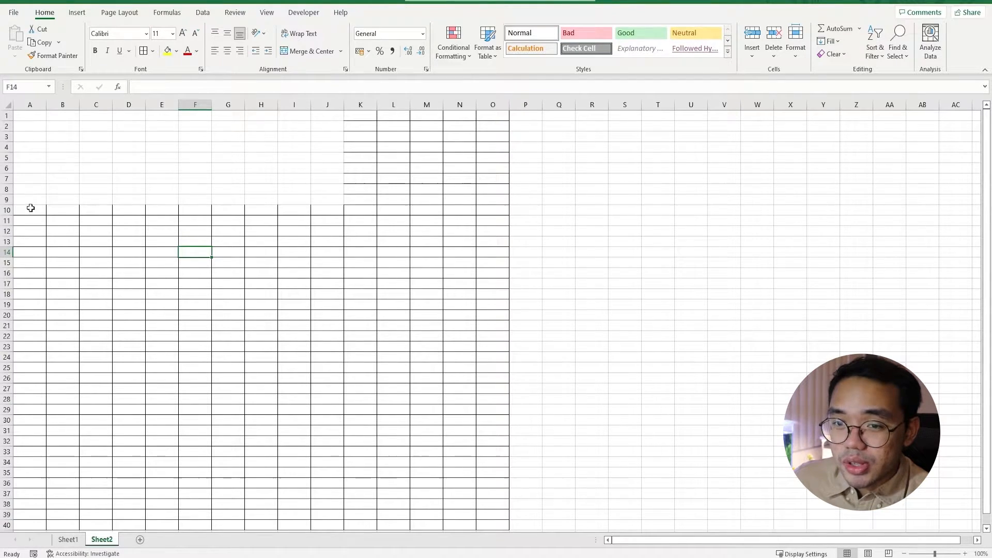
pyautogui.moveTo(31, 208); pyautogui.dragTo(360, 283)
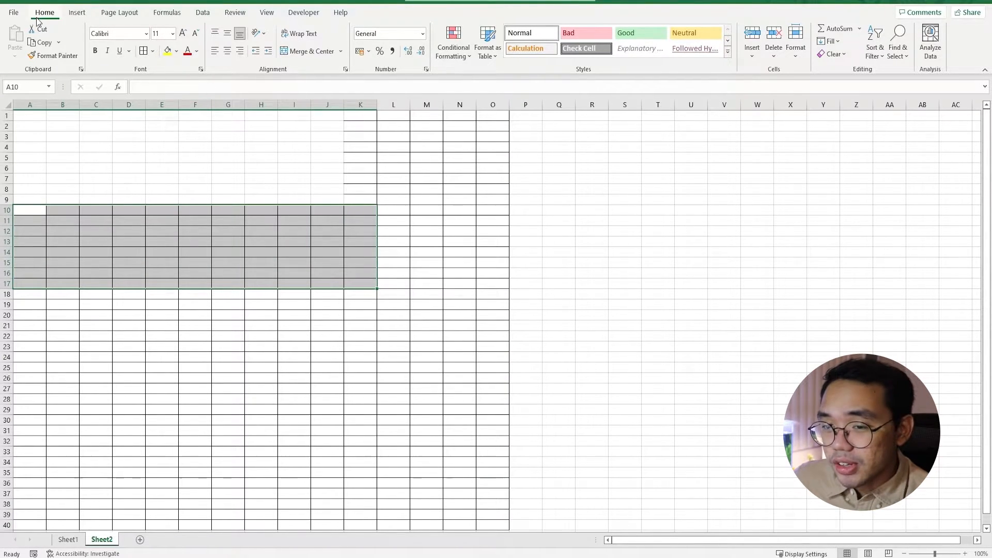
pyautogui.moveTo(143, 51)
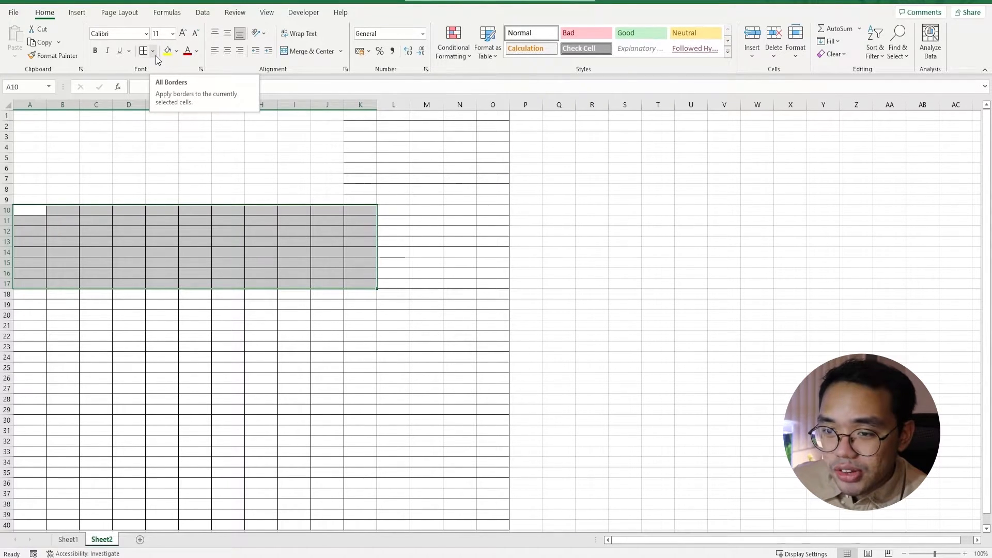
pyautogui.click(152, 50)
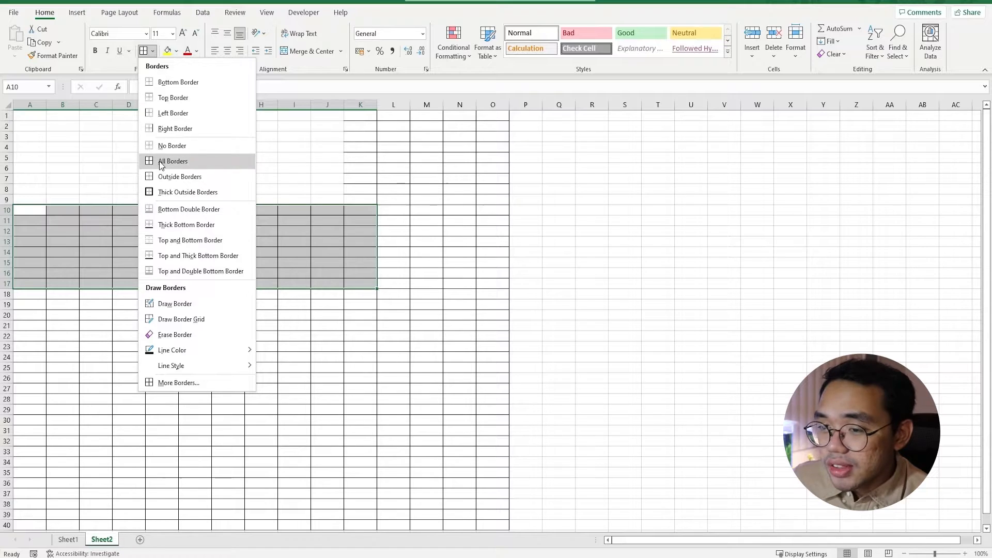
pyautogui.moveTo(171, 153)
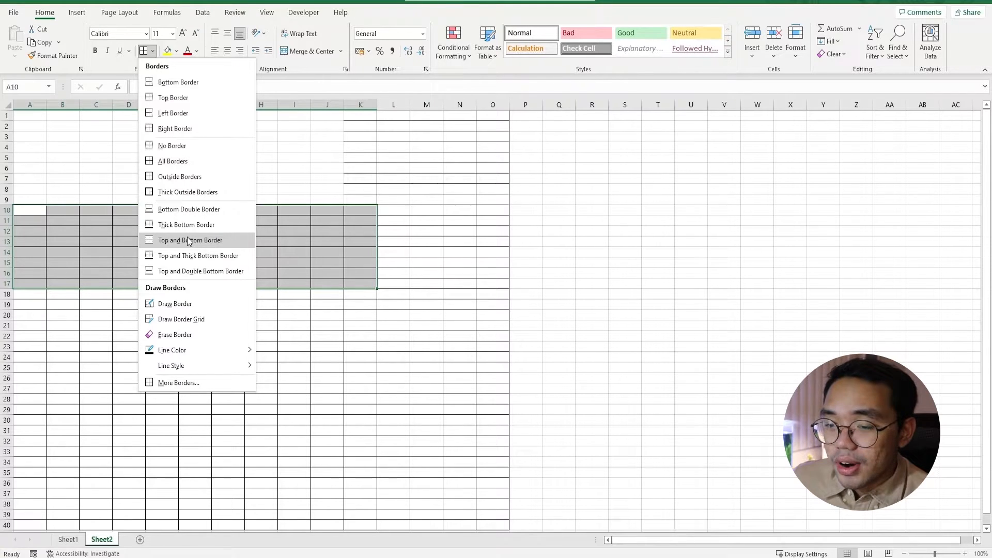
pyautogui.moveTo(182, 183)
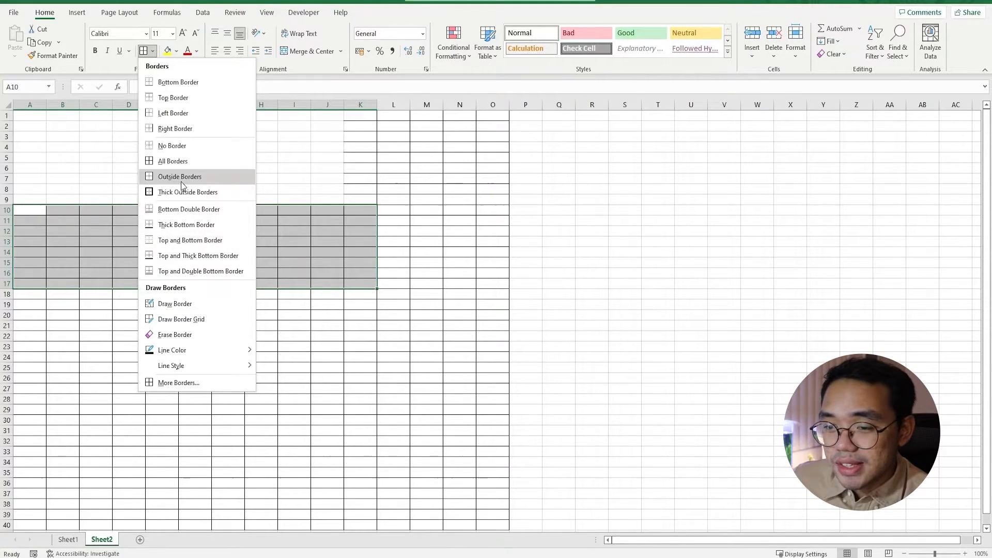
pyautogui.click(180, 176)
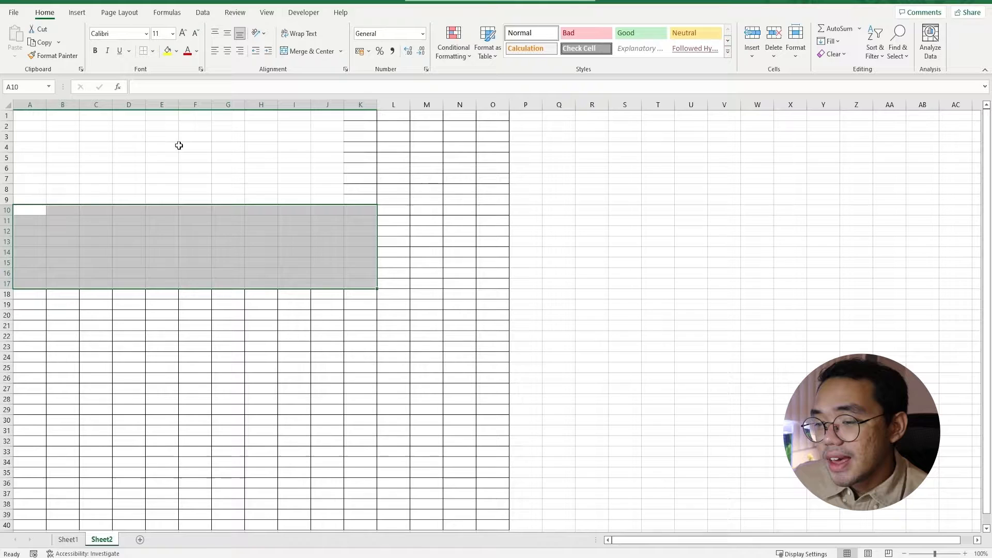
pyautogui.click(195, 146)
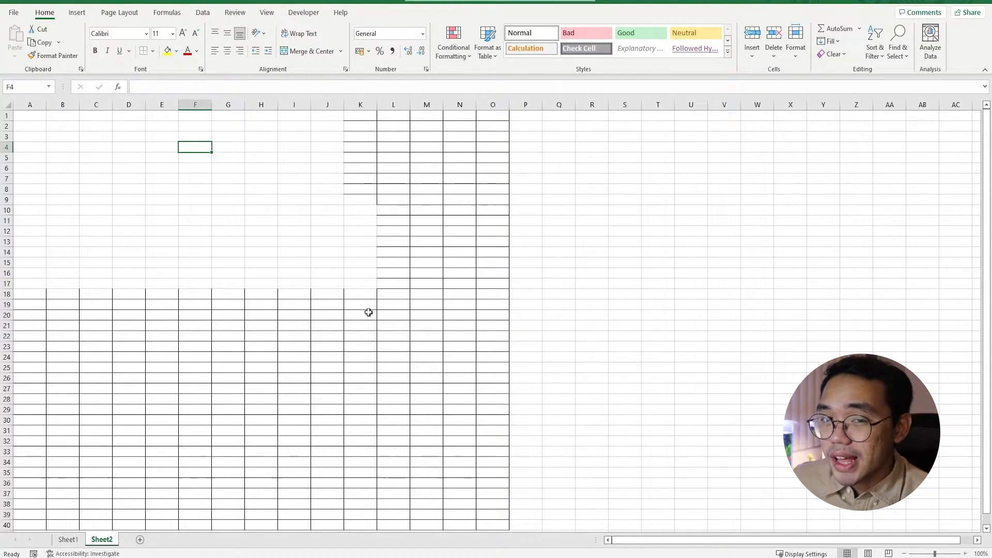
pyautogui.click(69, 538)
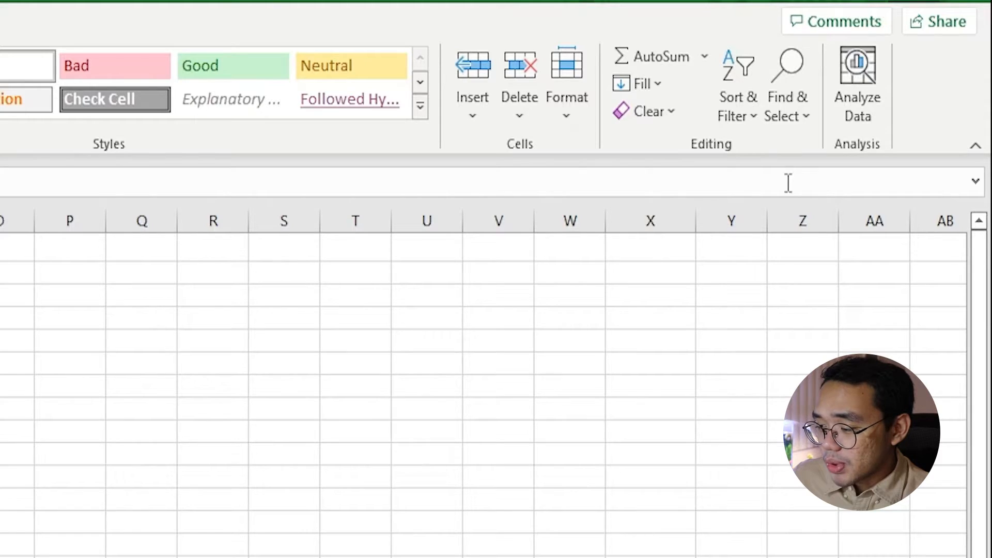
pyautogui.moveTo(778, 113)
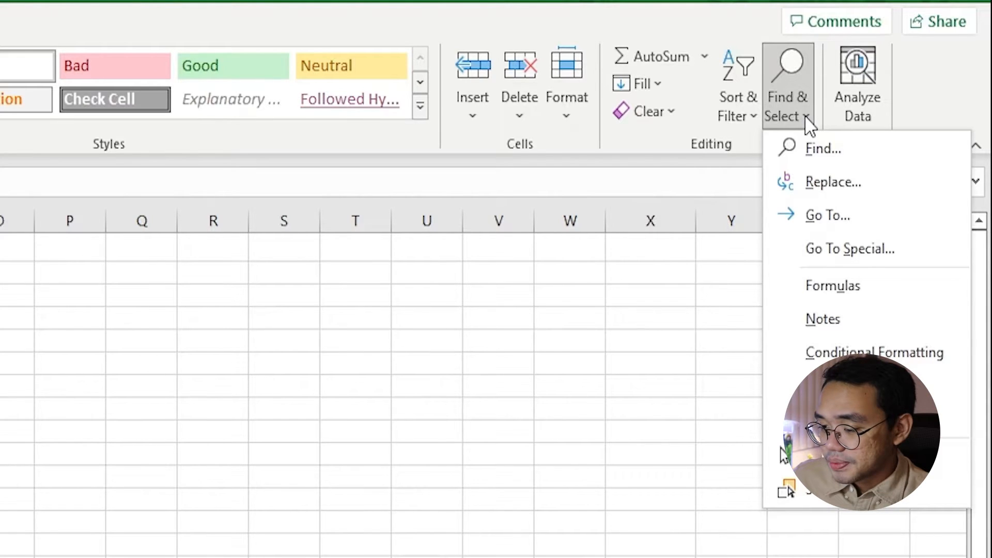
pyautogui.moveTo(819, 150)
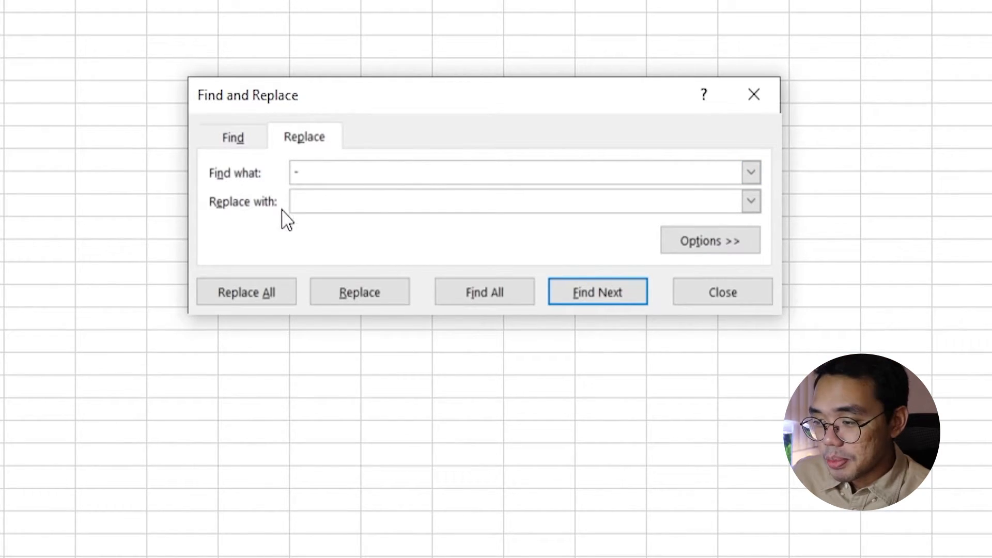
pyautogui.moveTo(356, 281)
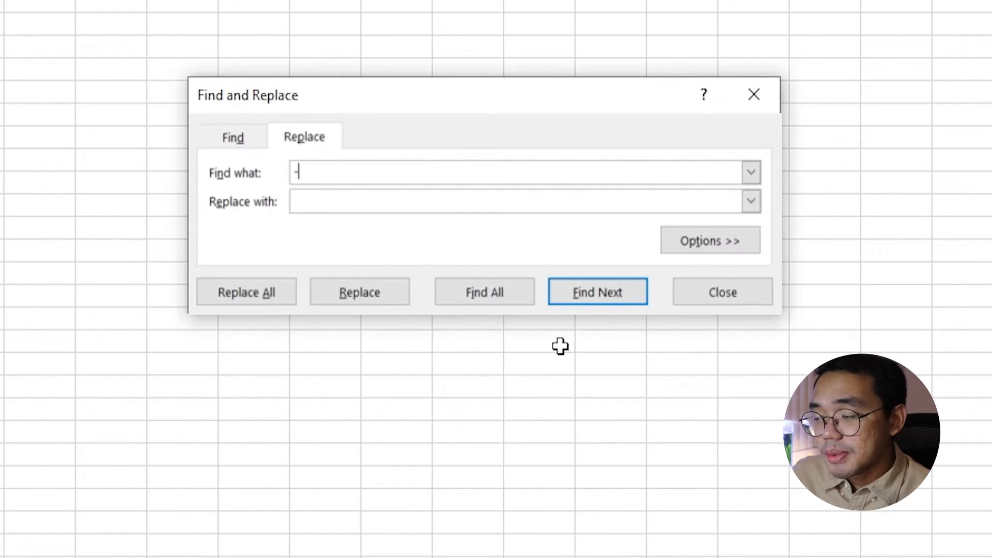
# Replace every '-' in the SSN list with nothing, making 46 replacements
pyautogui.click(339, 202)
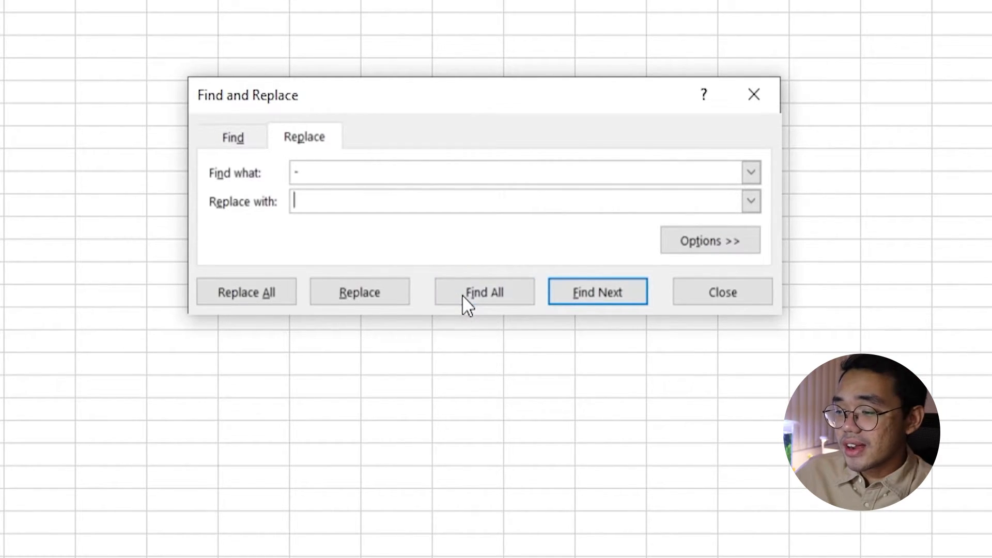
pyautogui.click(484, 292)
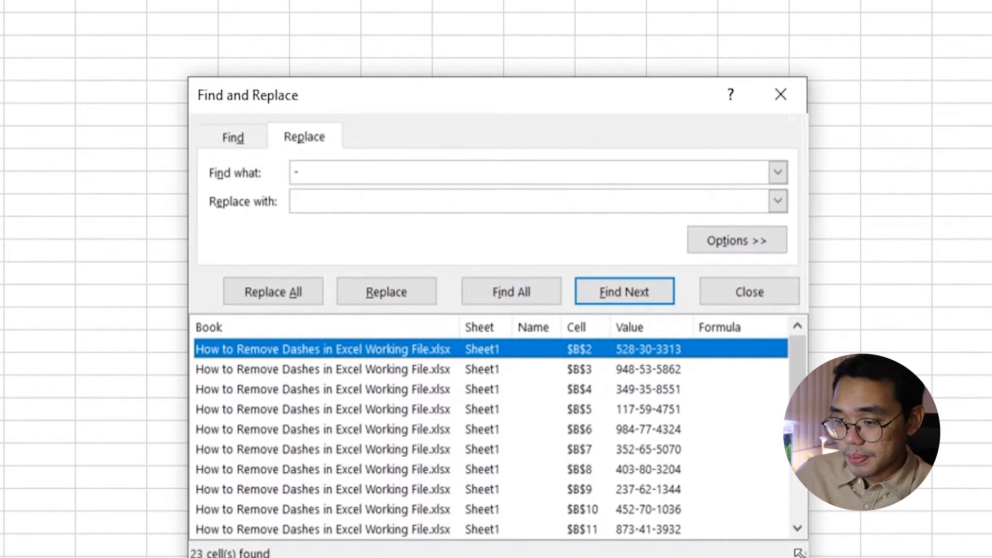
pyautogui.click(273, 291)
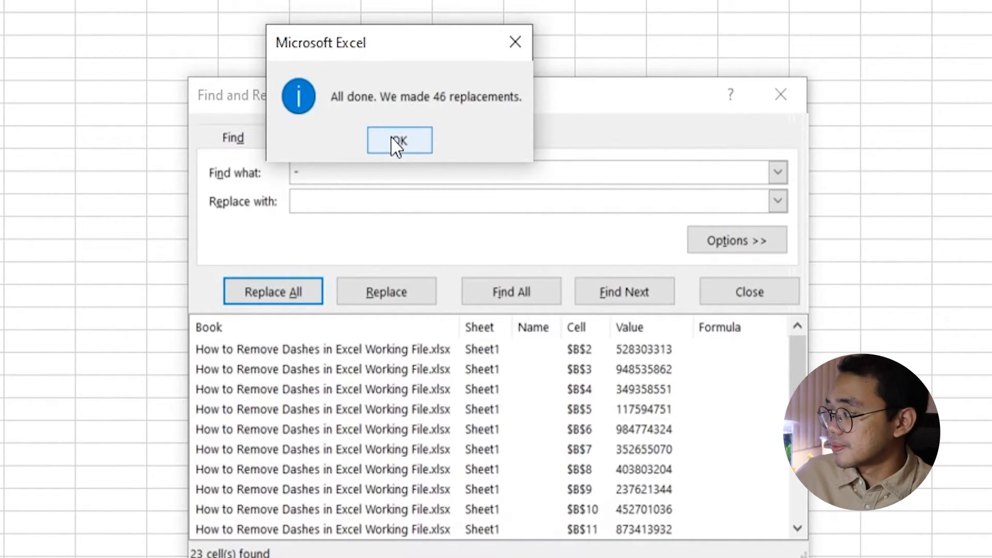
pyautogui.click(399, 140)
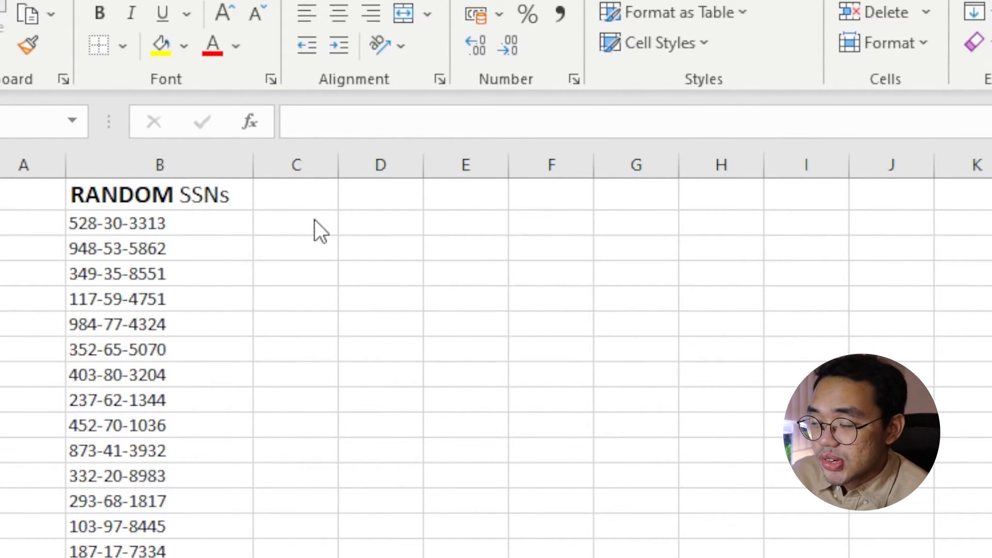
# In C2, type a SUBSTITUTE formula on B2 replacing "-" with ""
pyautogui.click(310, 221)
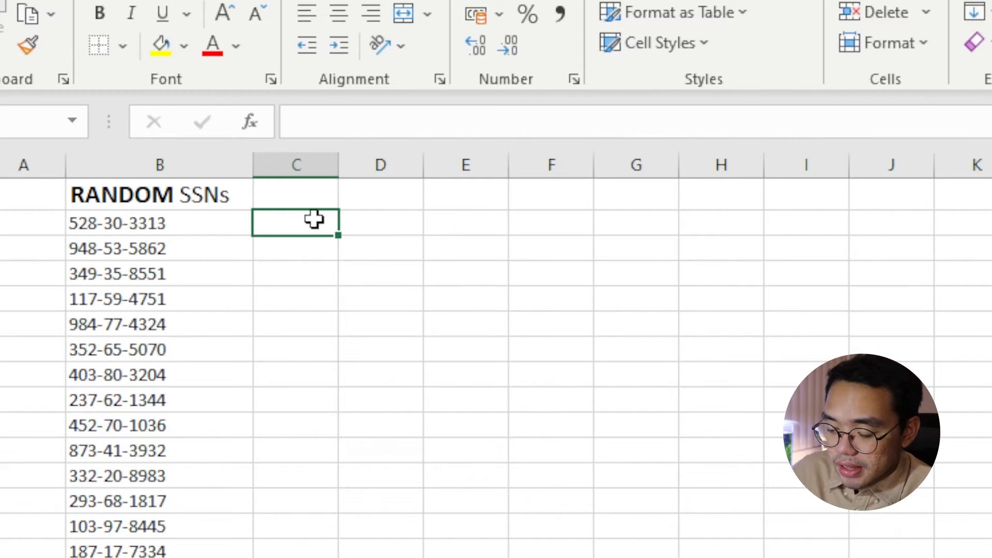
pyautogui.write('=Sub')
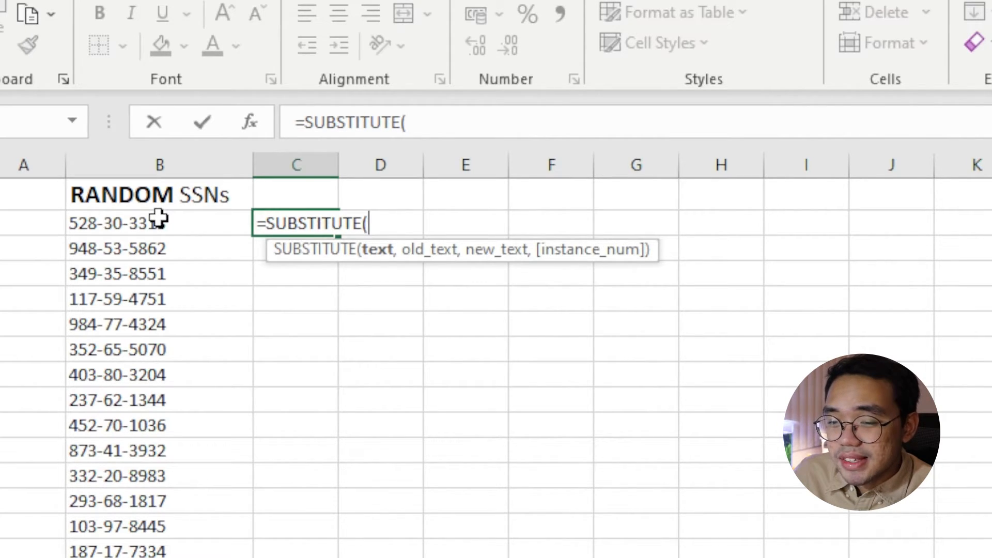
pyautogui.click(154, 222)
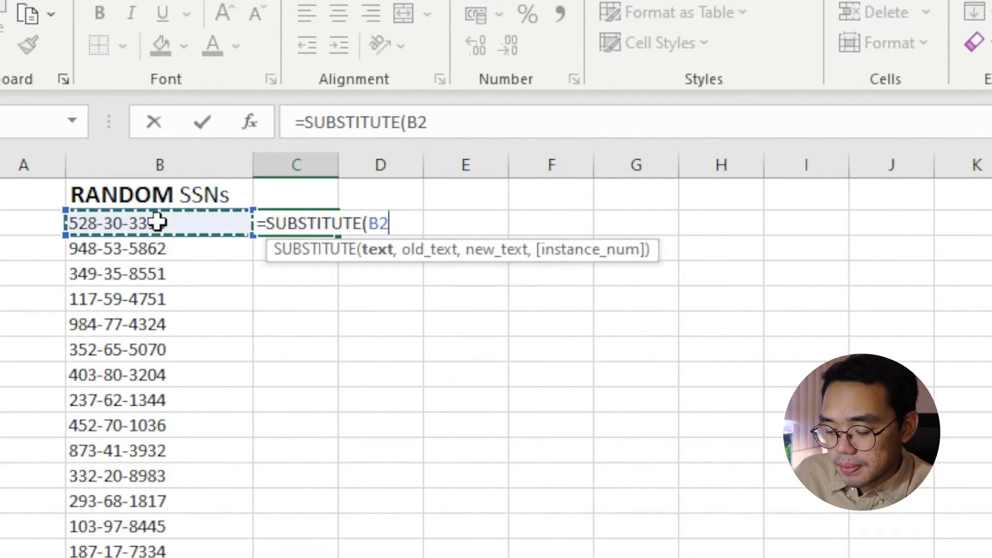
pyautogui.write(',')
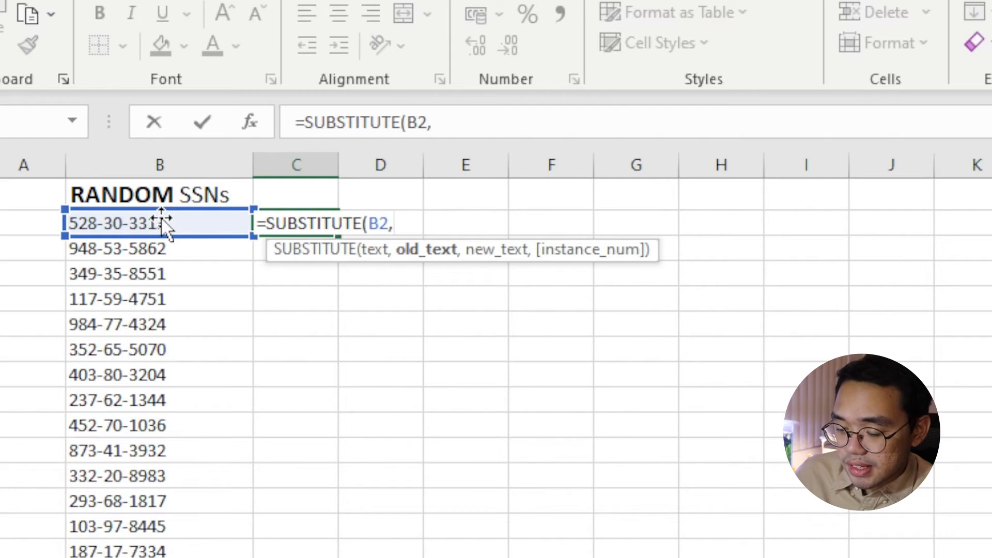
pyautogui.write('"-"')
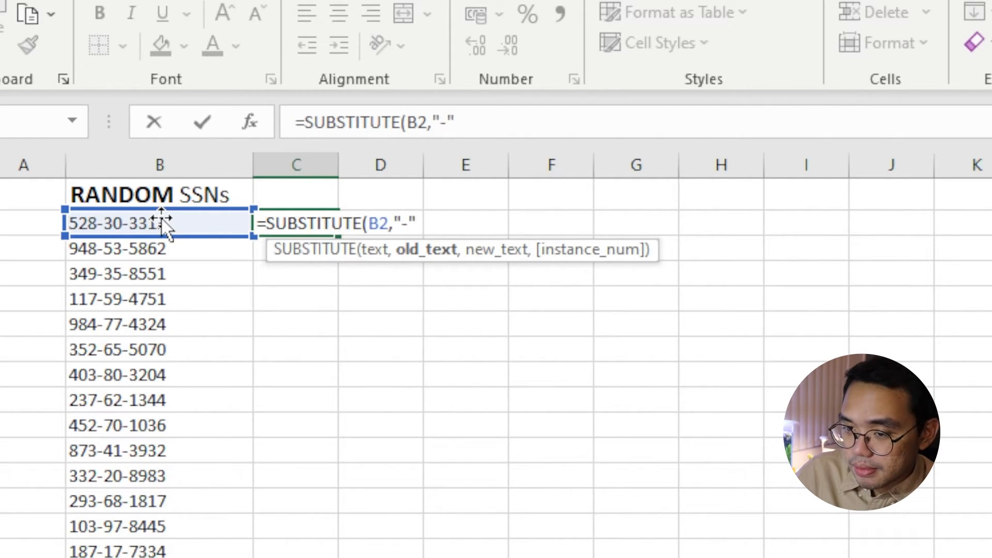
pyautogui.write(',')
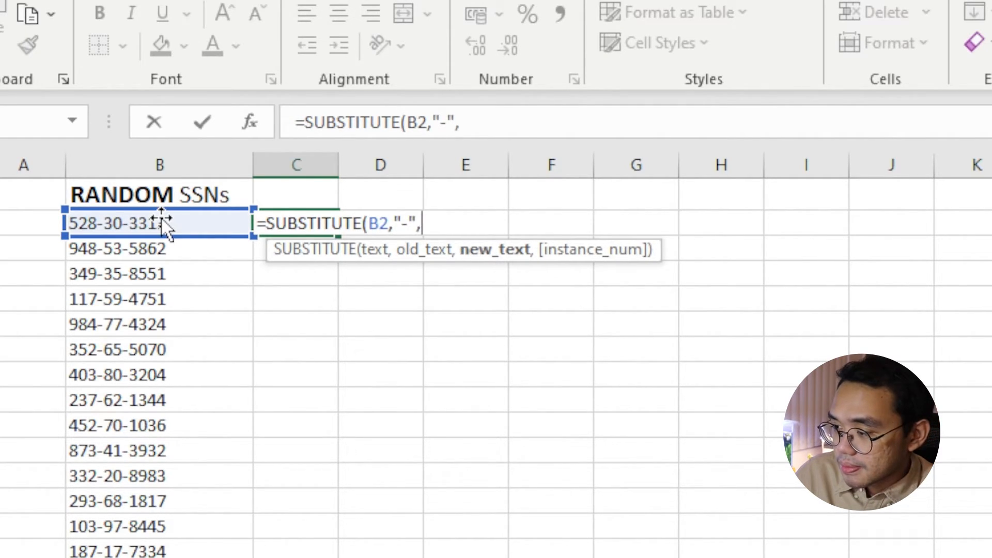
pyautogui.moveTo(486, 401)
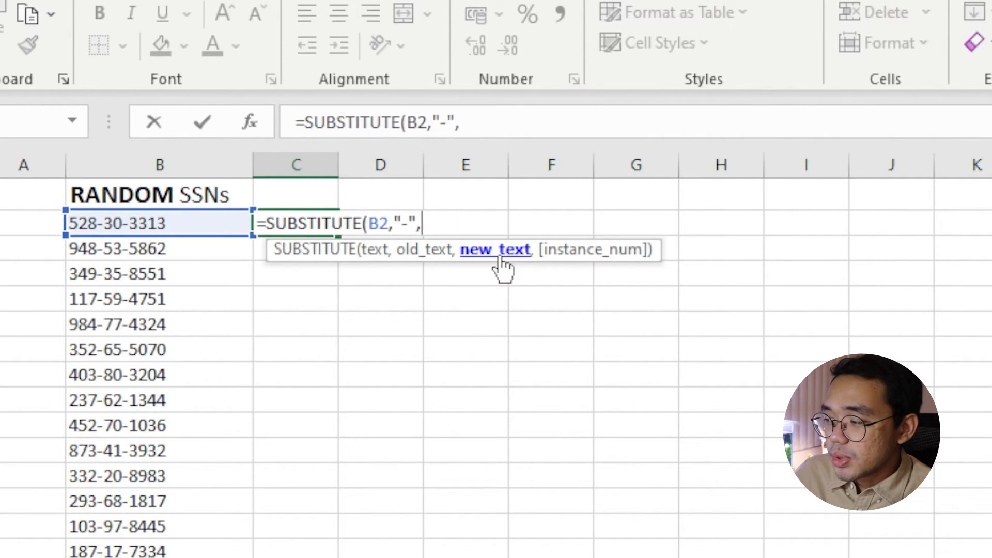
pyautogui.write('""')
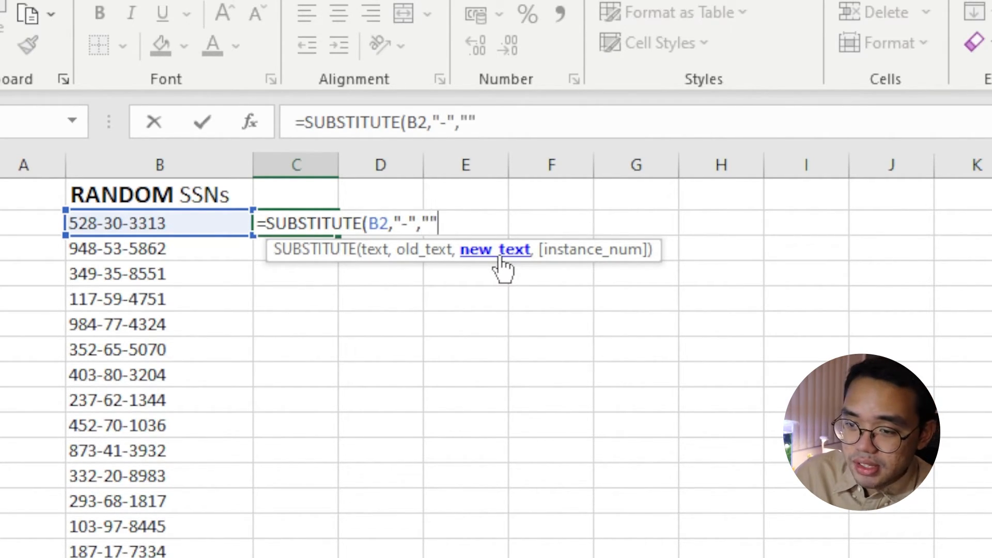
# Confirm the C2 SUBSTITUTE formula and fill it down to C9
pyautogui.press('Enter')
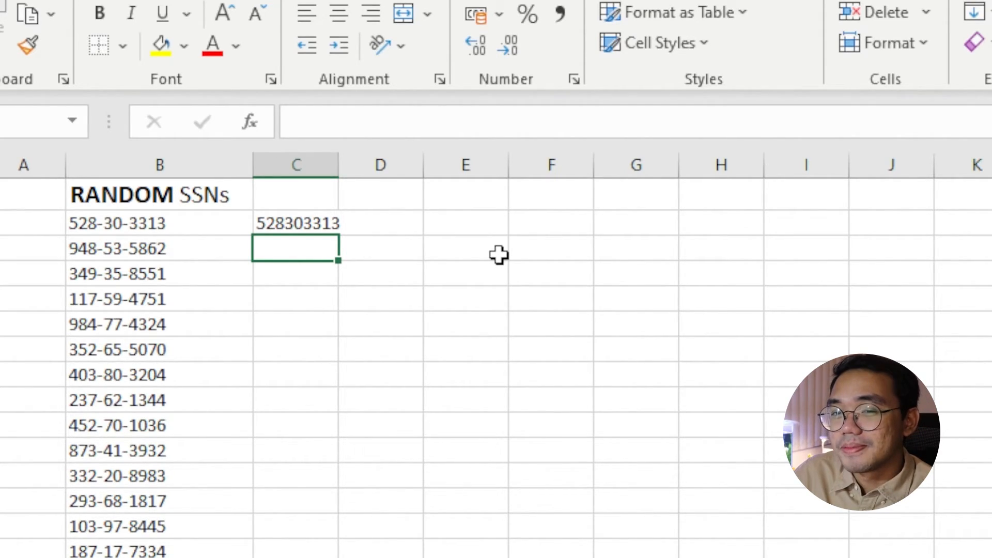
pyautogui.moveTo(356, 236)
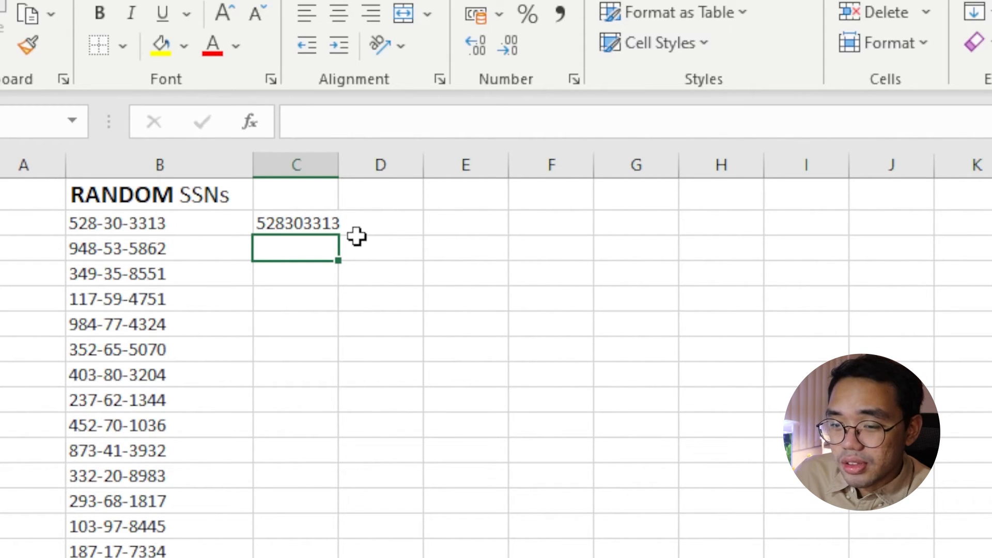
pyautogui.click(296, 223)
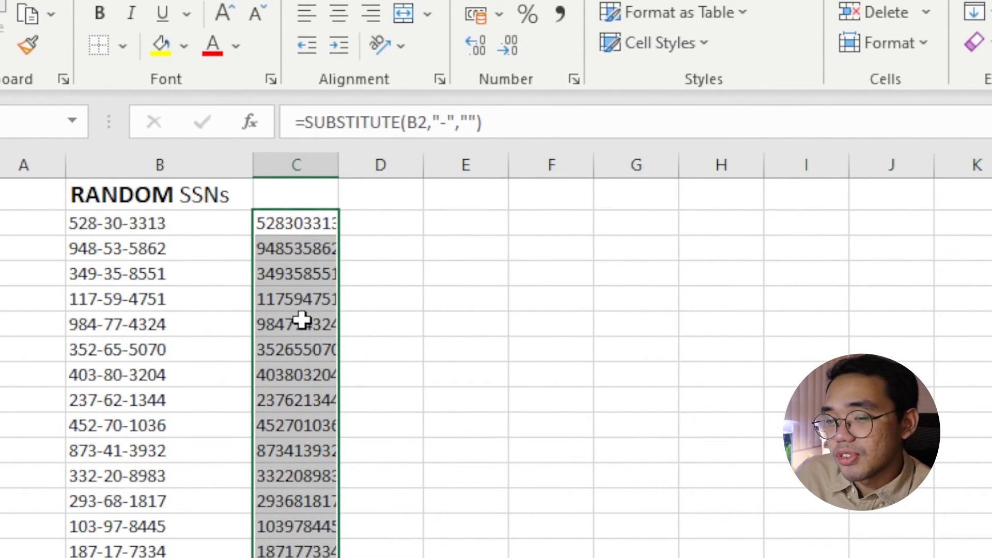
pyautogui.click(292, 400)
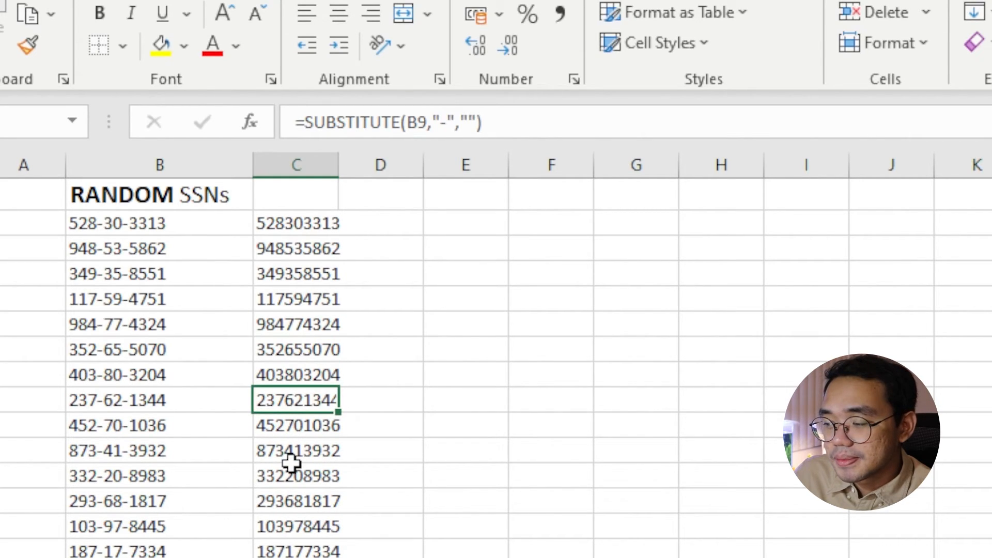
pyautogui.moveTo(234, 470)
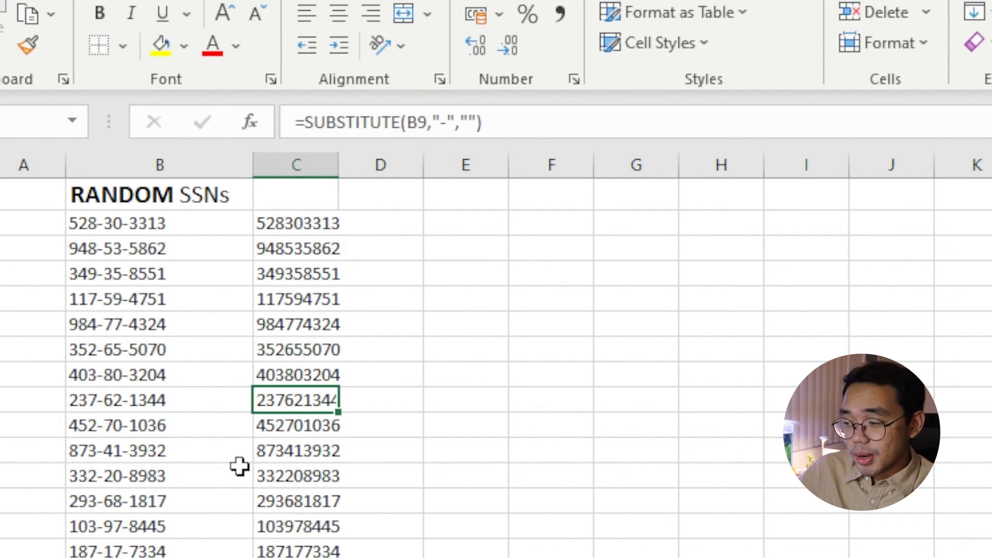